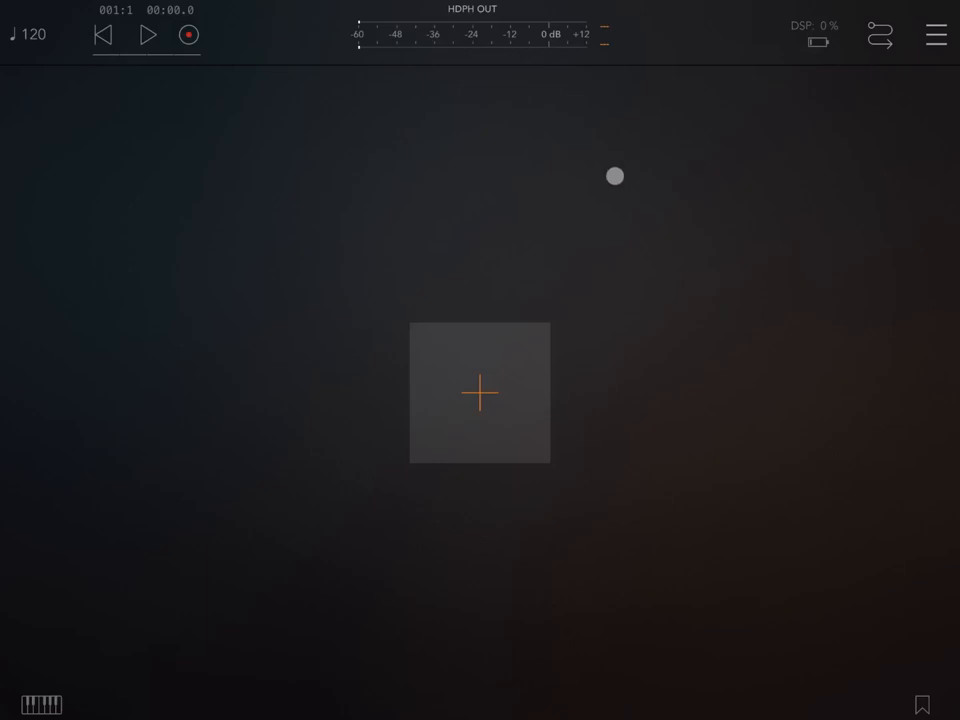
- Add an audio channel hosting Drambo and a second hosting iSEM, showing iSEM's interface
{"action": "left_click", "coordinate": [479, 392]}
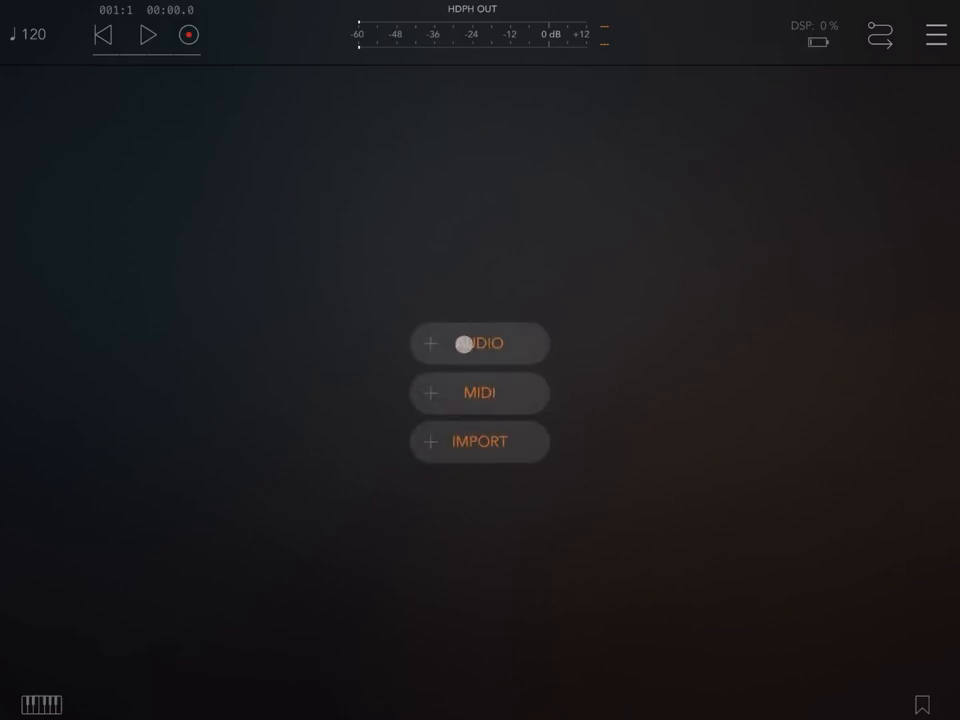
{"action": "left_click", "coordinate": [479, 343]}
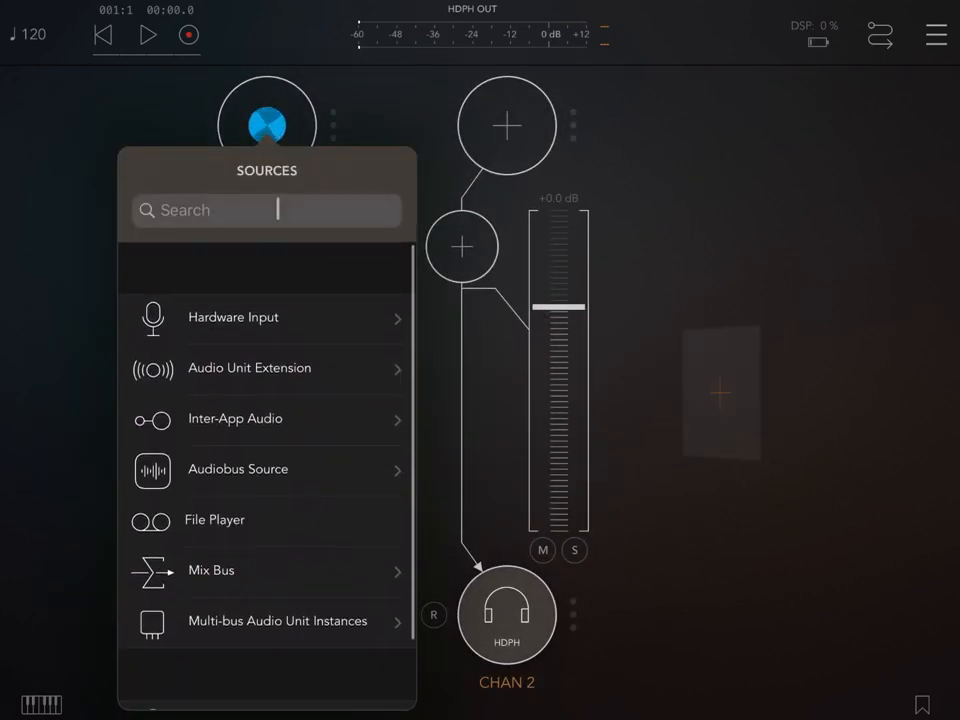
{"action": "type", "text": "dr"}
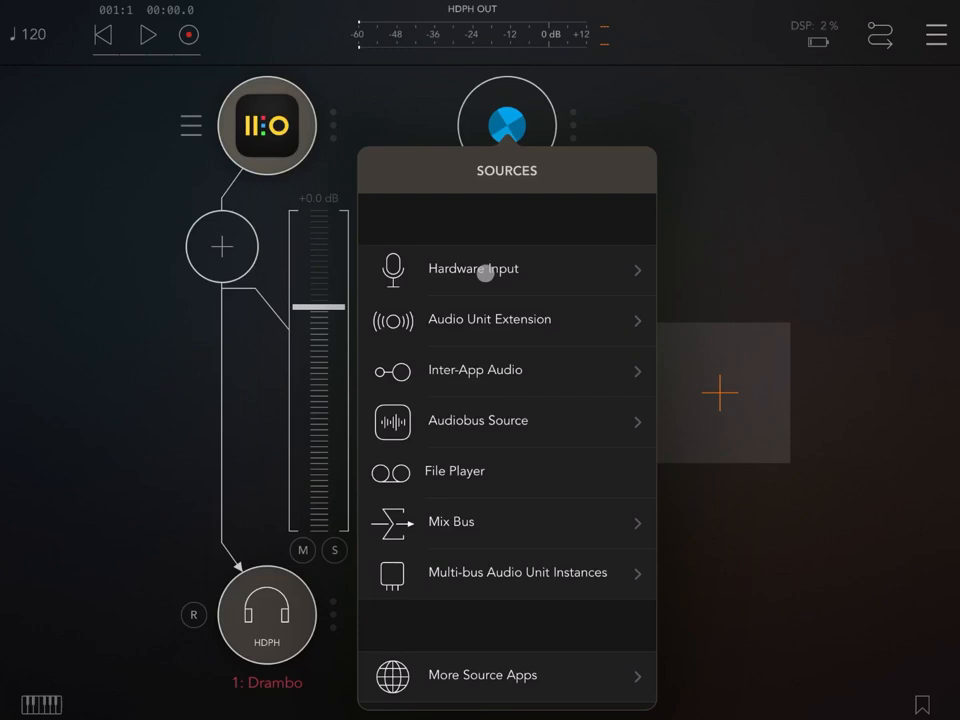
{"action": "left_click", "coordinate": [489, 319]}
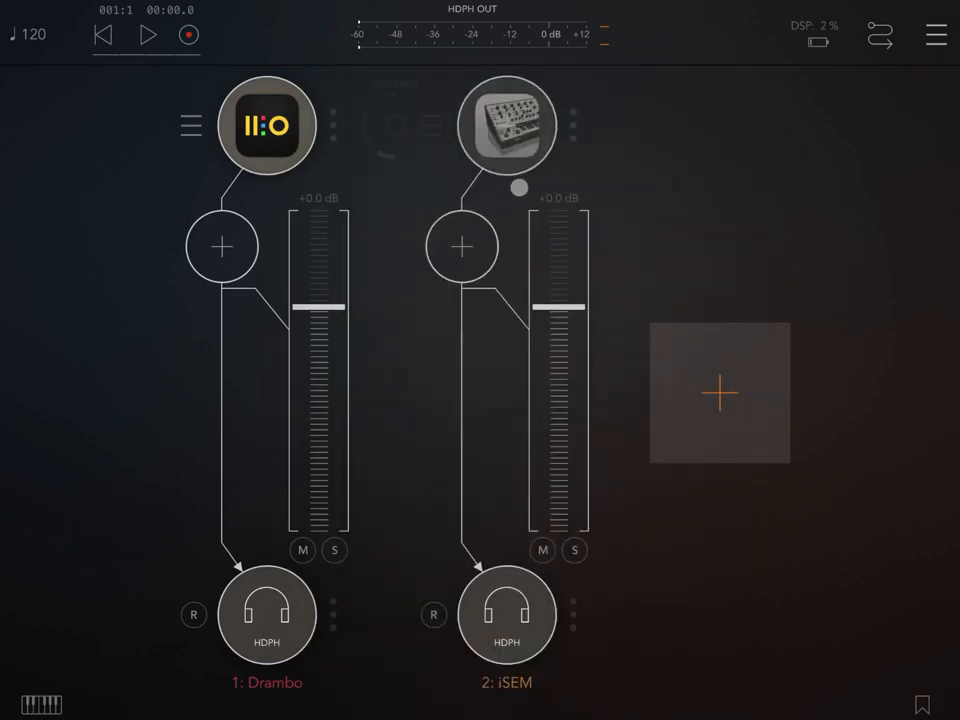
{"action": "left_click", "coordinate": [507, 125]}
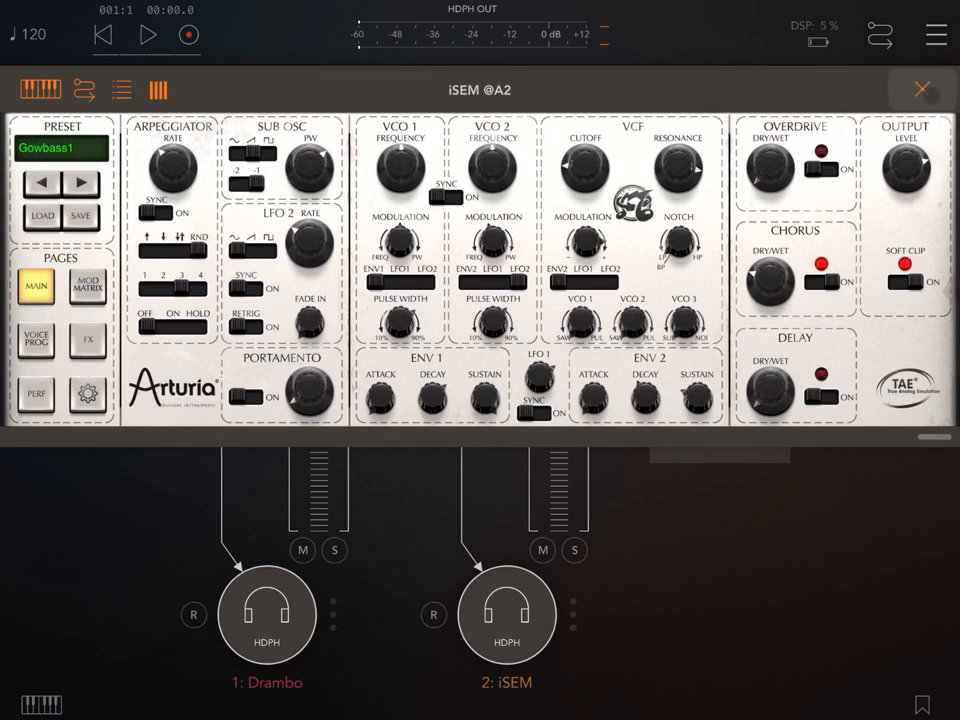
{"action": "left_click", "coordinate": [921, 89]}
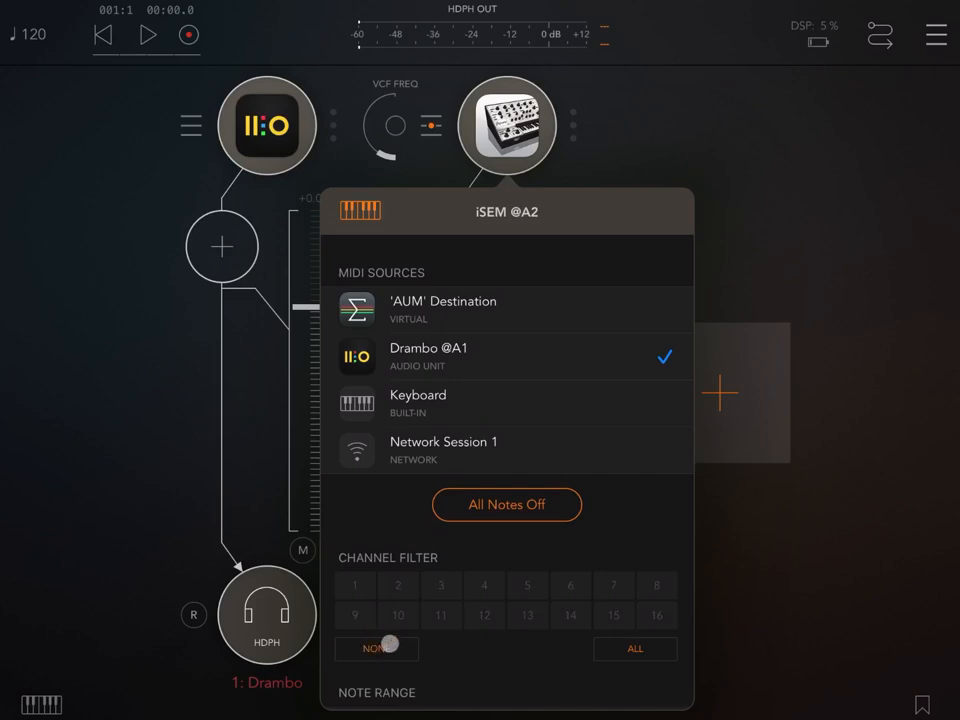
{"action": "left_click", "coordinate": [397, 585]}
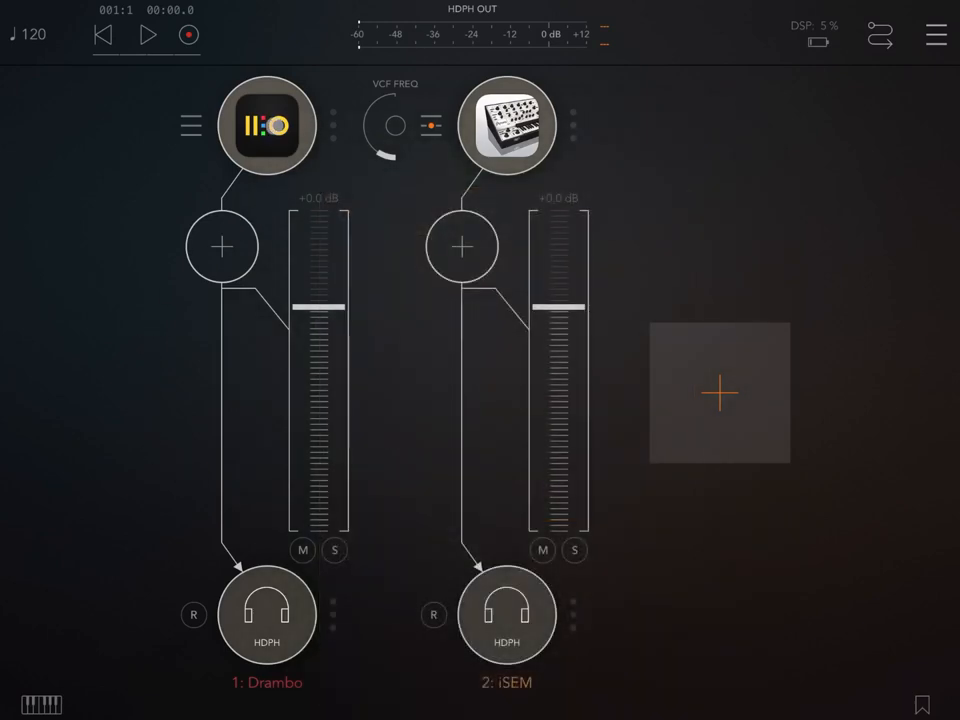
{"action": "left_click", "coordinate": [266, 125]}
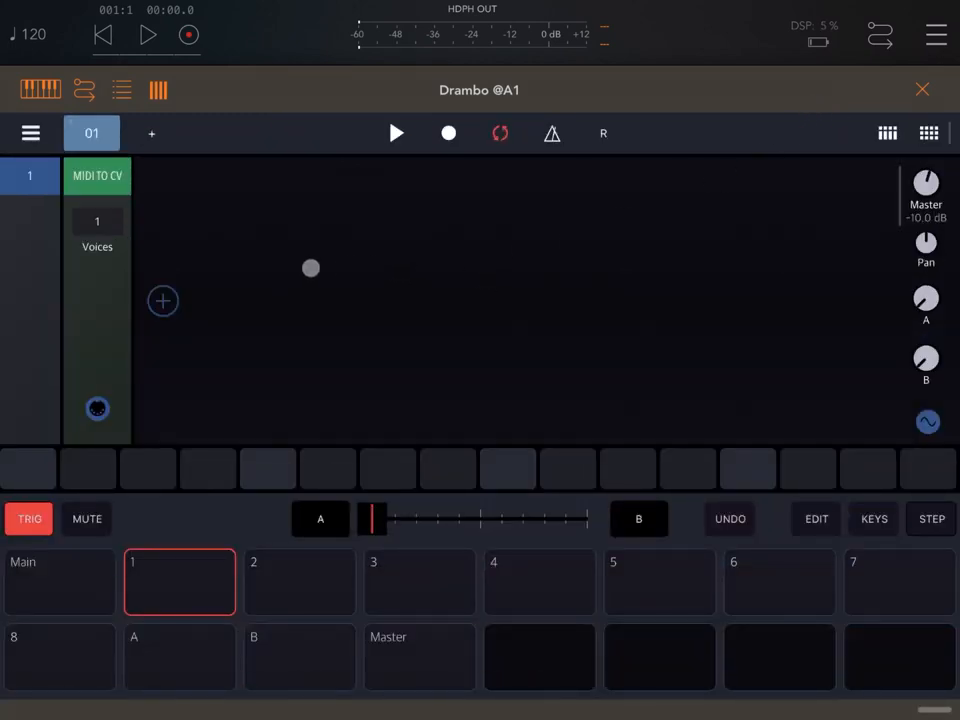
- Delete the MIDI TO CV module and add Clock generator and CV sequencer from MISC / UTILITY
{"action": "left_click_drag", "start_coordinate": [311, 268], "coordinate": [211, 304]}
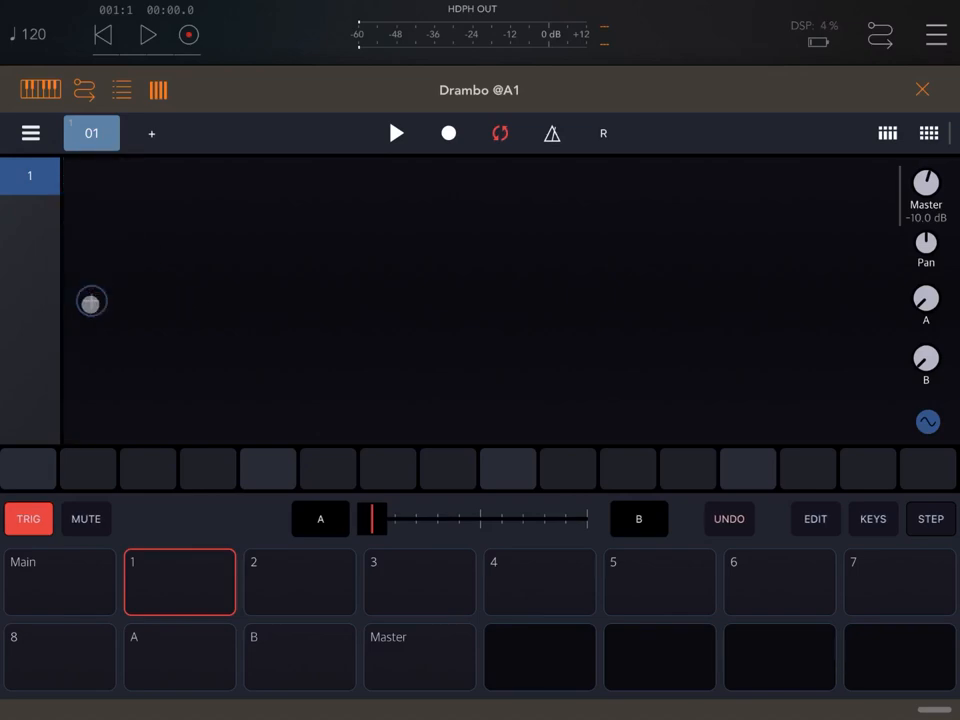
{"action": "left_click", "coordinate": [91, 301]}
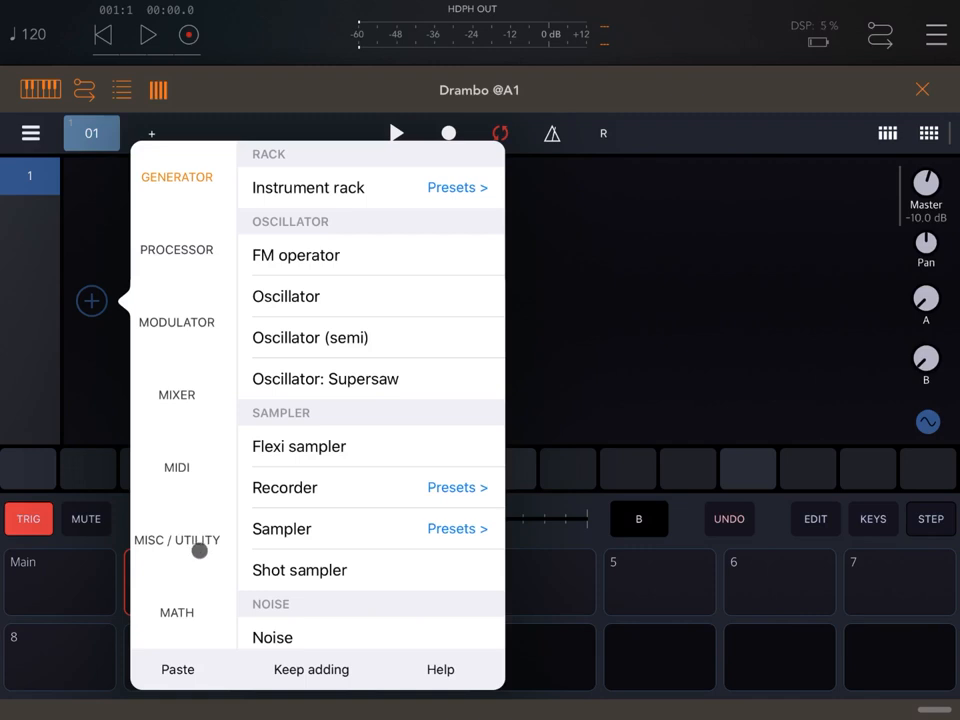
{"action": "left_click", "coordinate": [177, 540]}
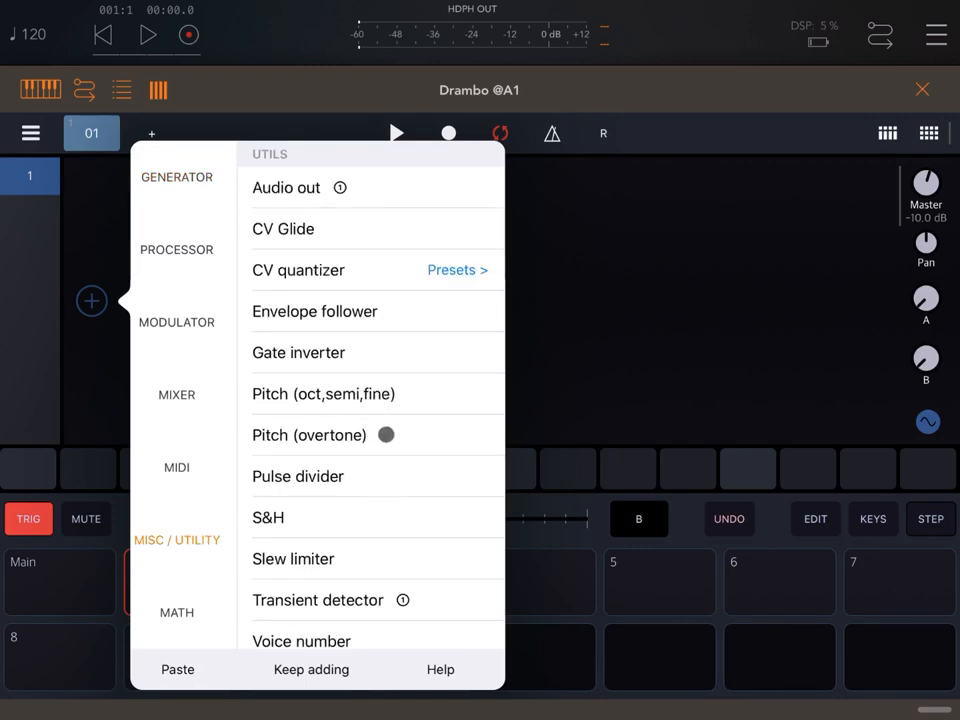
{"action": "scroll", "scroll_direction": "down", "scroll_amount": 3}
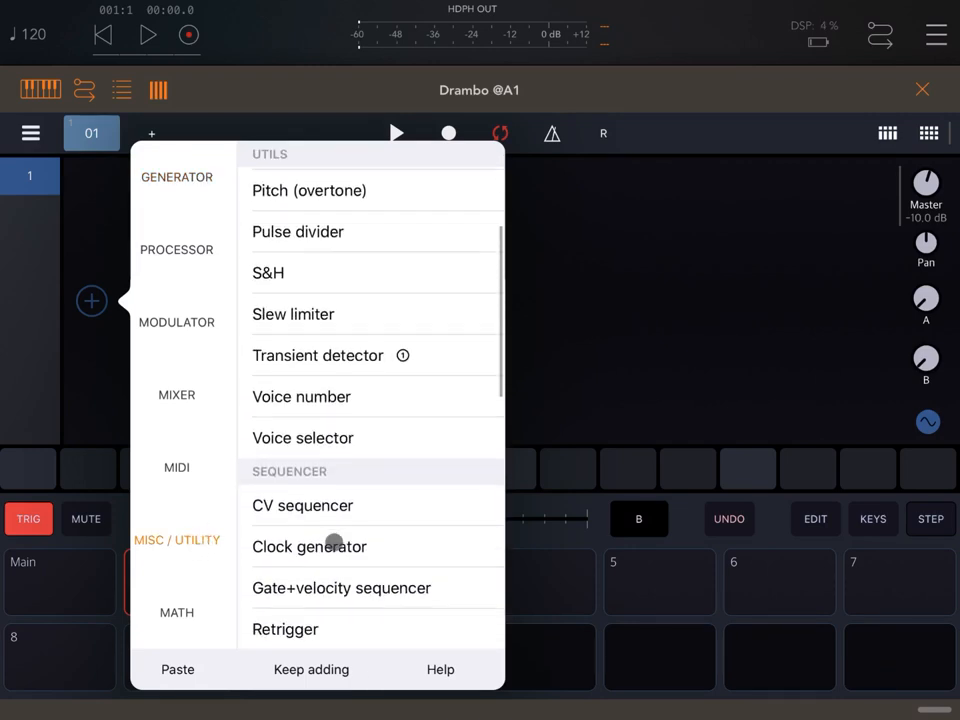
{"action": "left_click", "coordinate": [309, 546]}
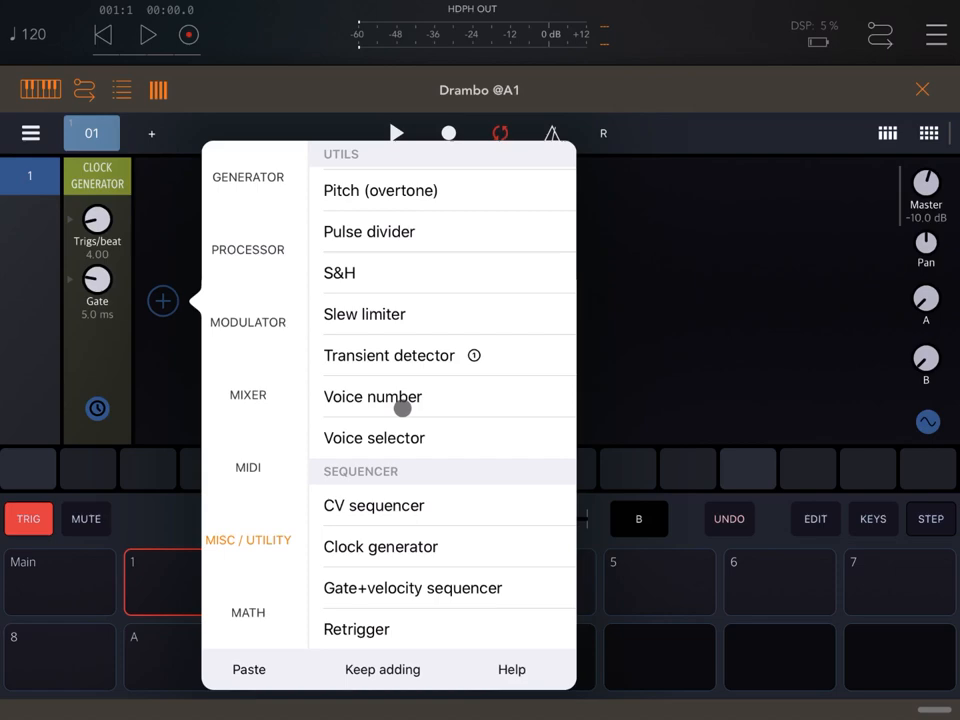
{"action": "left_click", "coordinate": [373, 505]}
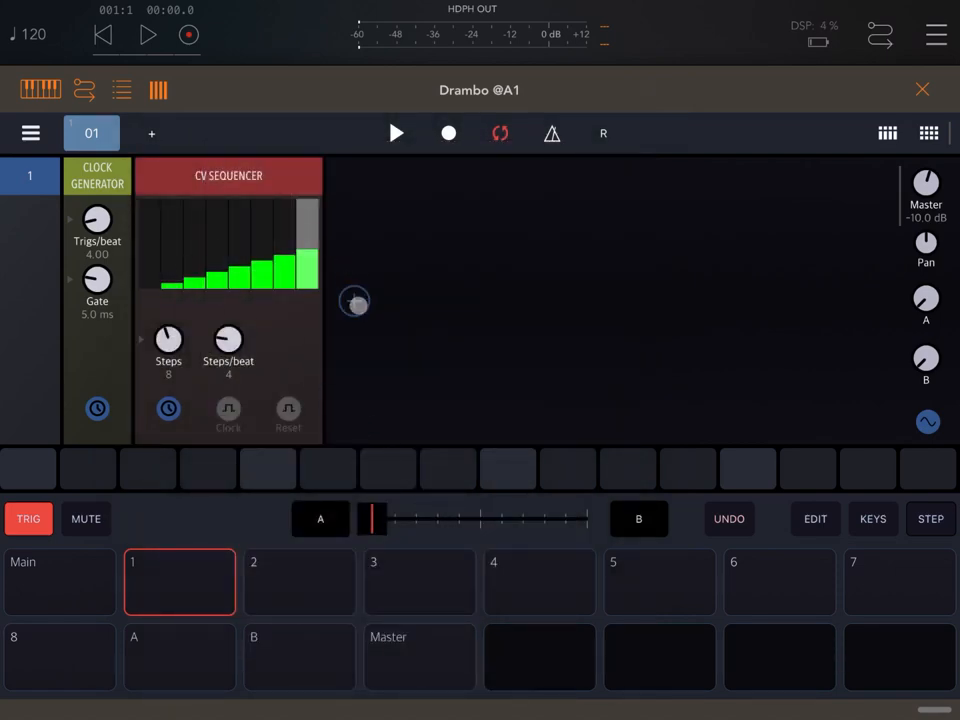
{"action": "left_click", "coordinate": [354, 301]}
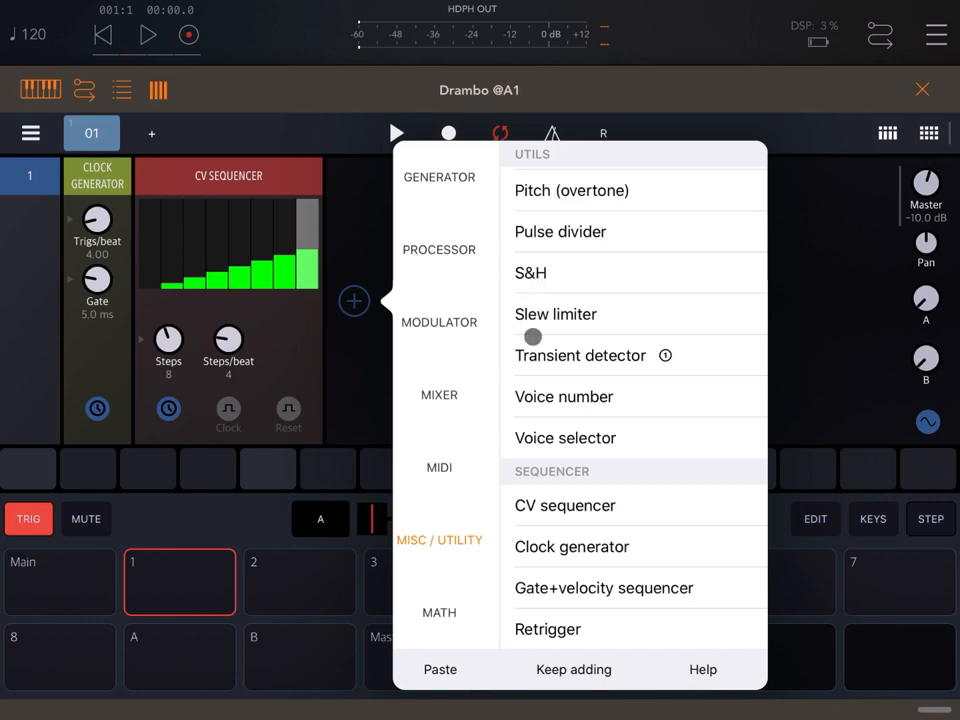
- Load the Factory Instruments preset Jon bass after the CV sequencer and start playback
{"action": "left_click", "coordinate": [438, 177]}
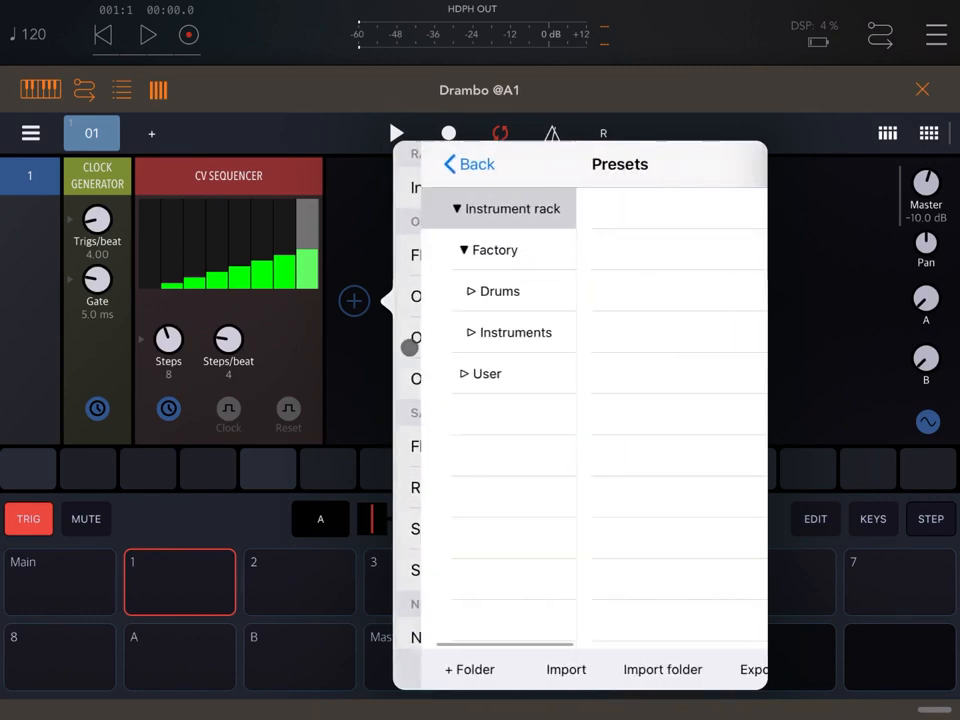
{"action": "left_click", "coordinate": [513, 332]}
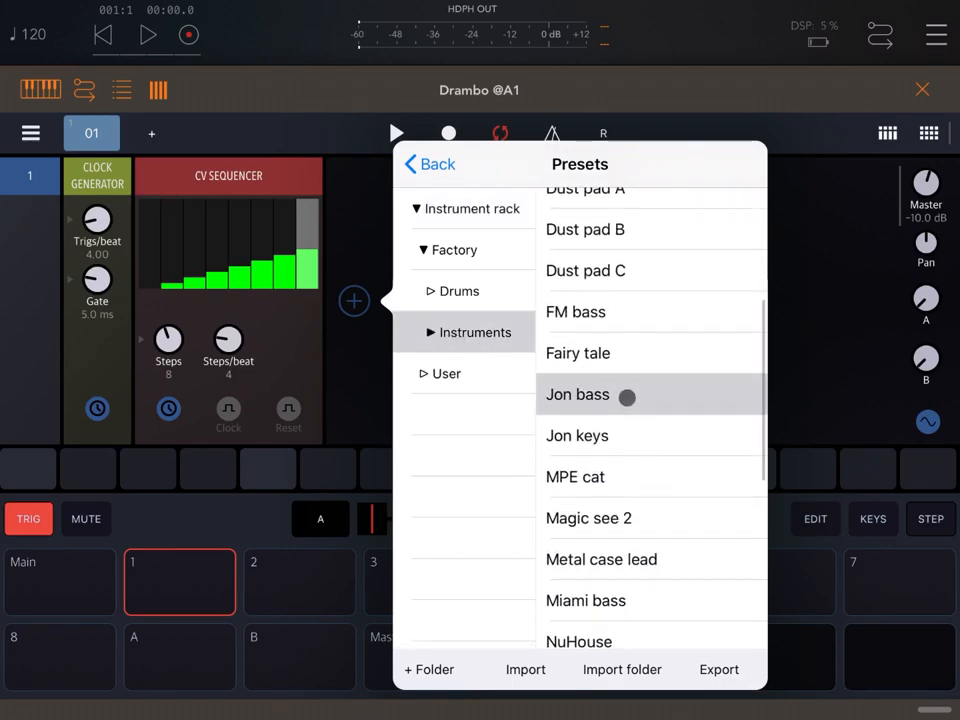
{"action": "left_click", "coordinate": [578, 394]}
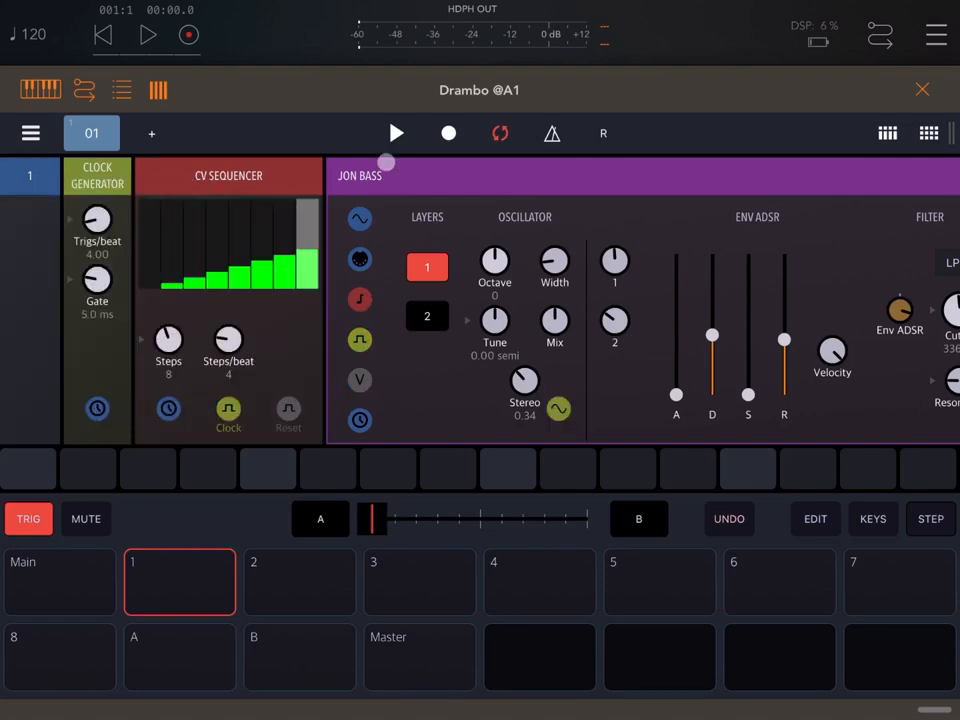
{"action": "left_click", "coordinate": [396, 133]}
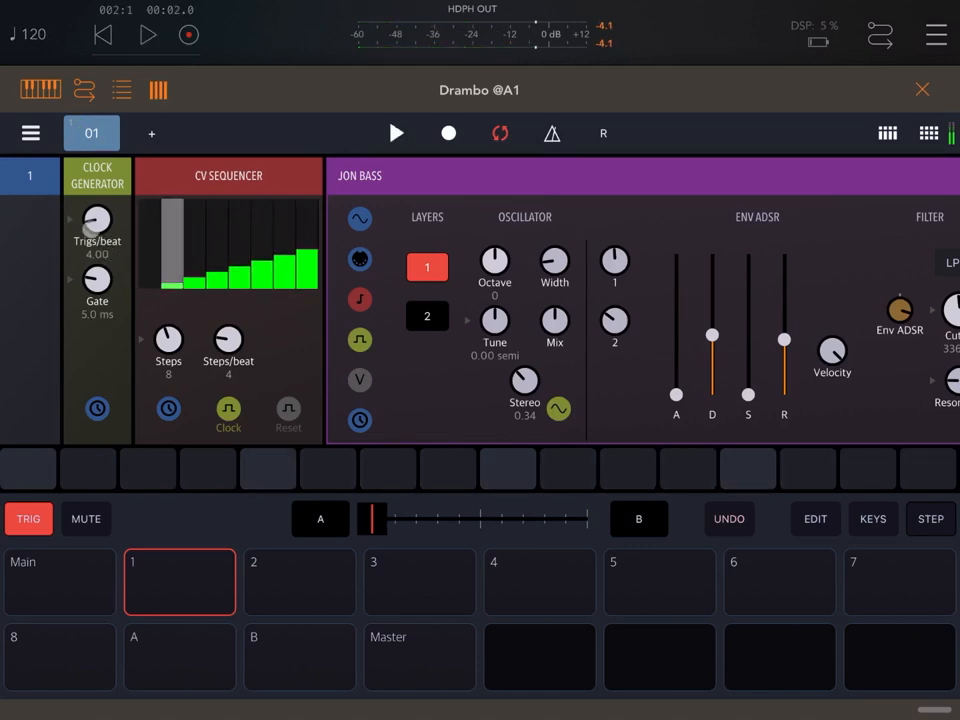
- Lower the clock to 2.75 triggers per beat, dismiss the battery warning, and delete Jon Bass
{"action": "left_click_drag", "start_coordinate": [97, 218], "coordinate": [97, 260]}
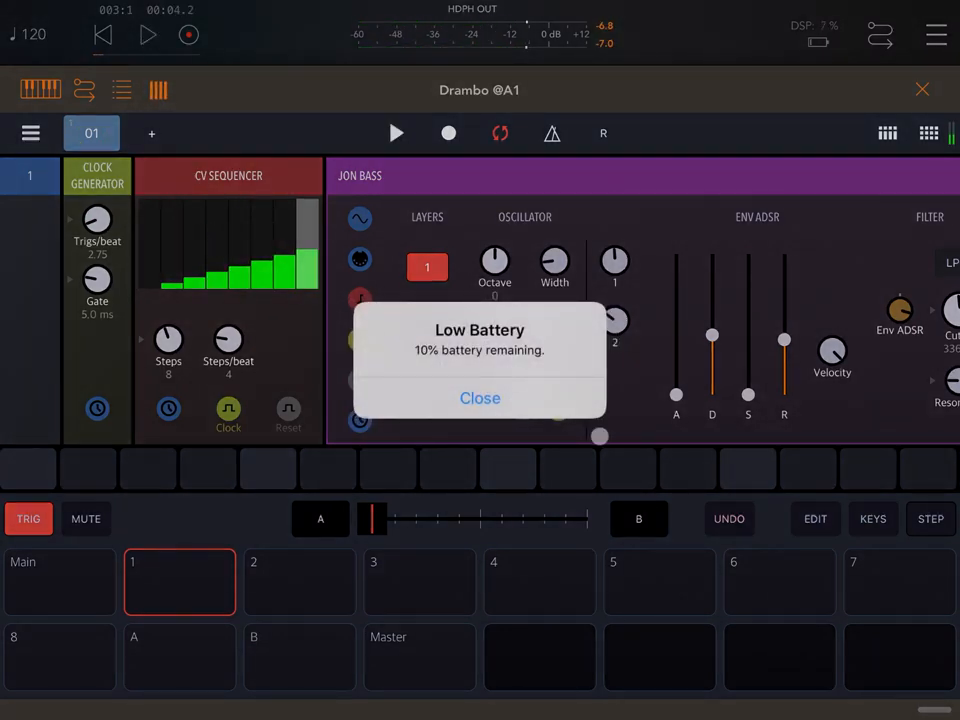
{"action": "left_click", "coordinate": [480, 398]}
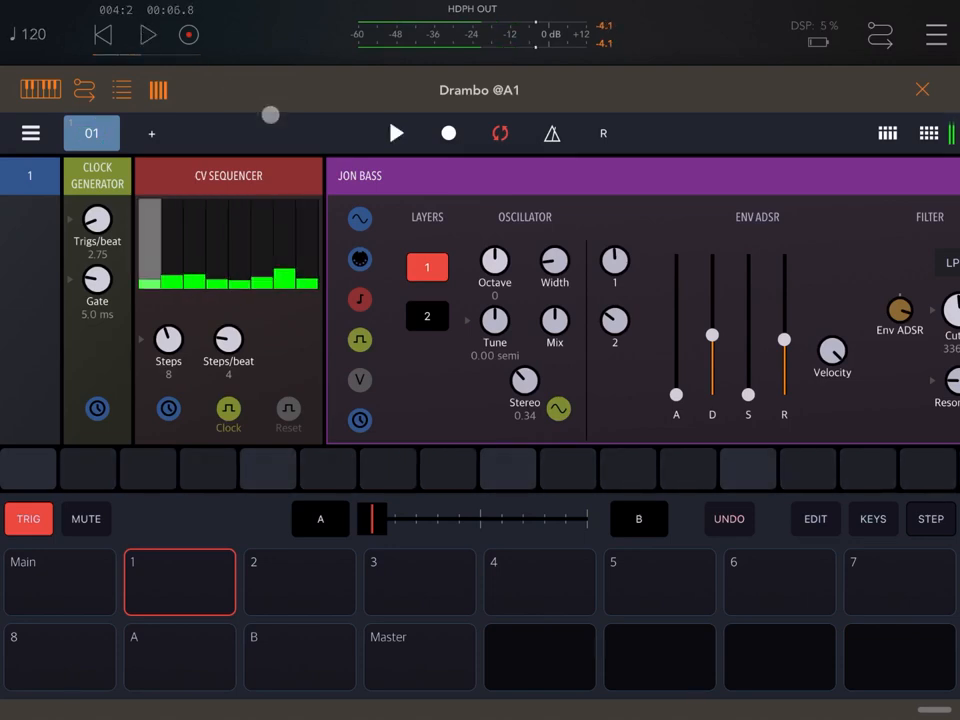
{"action": "left_click", "coordinate": [427, 267]}
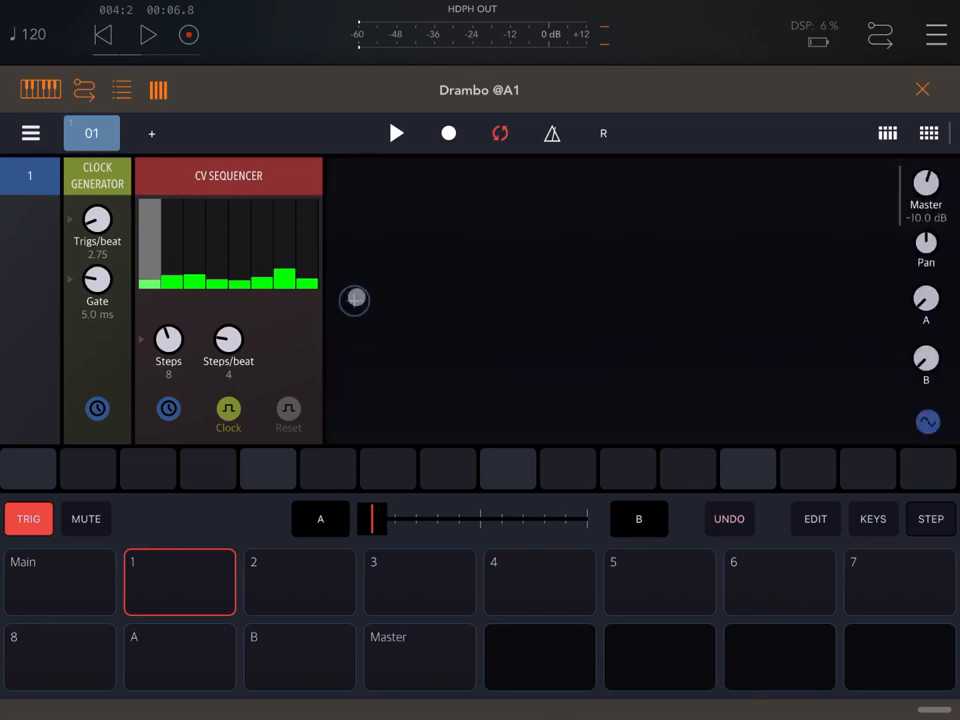
- Add MIDI Note Gen followed by a MIDI output module sending on channel 2
{"action": "left_click", "coordinate": [354, 301]}
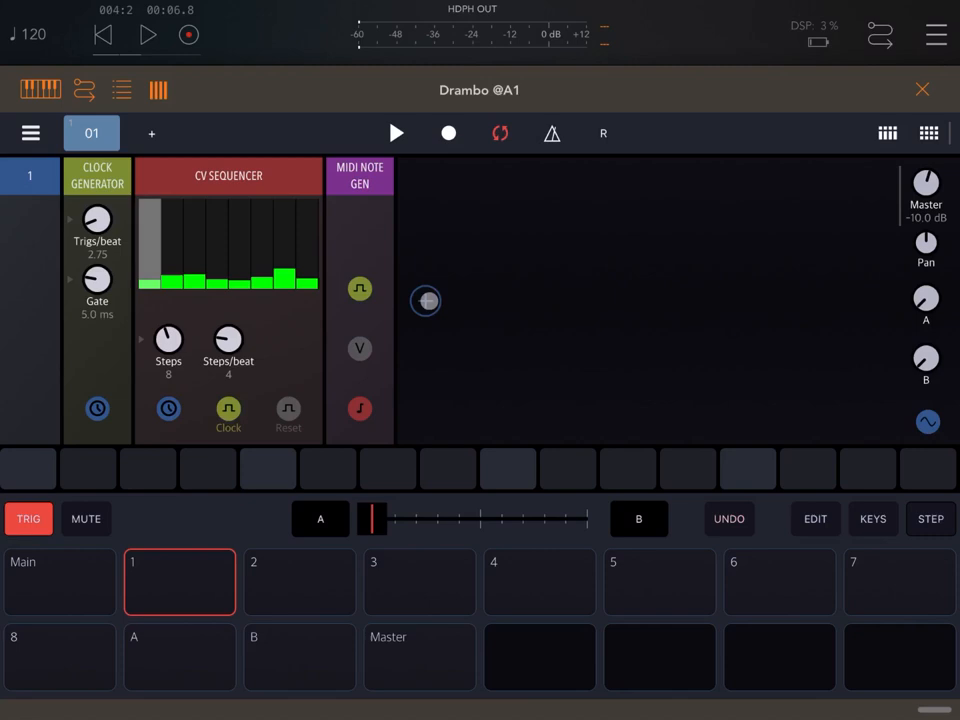
{"action": "left_click", "coordinate": [424, 301]}
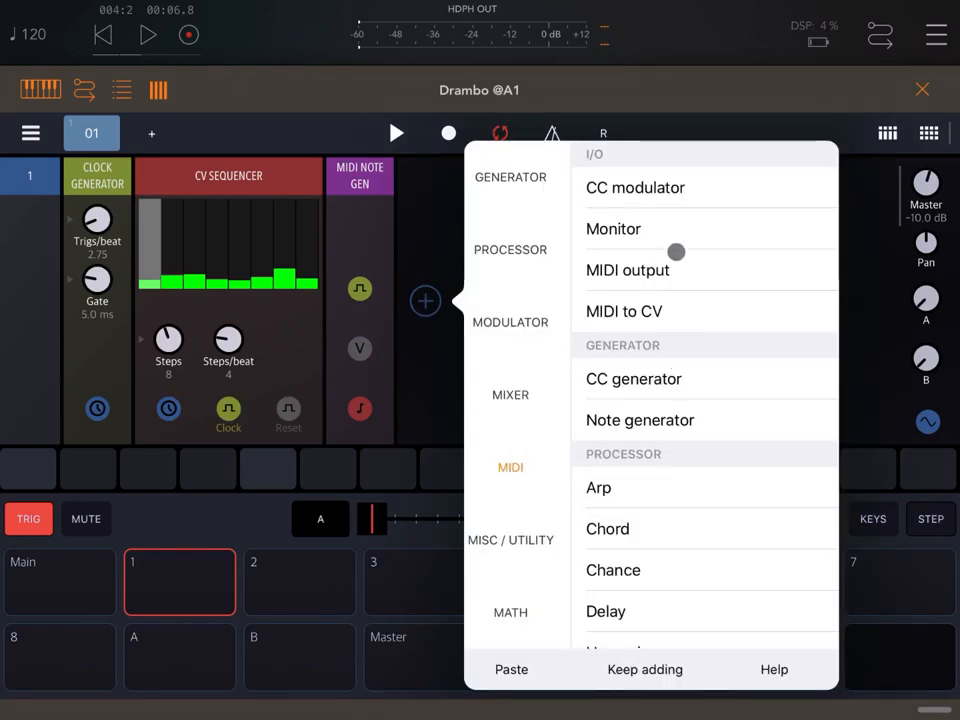
{"action": "left_click", "coordinate": [628, 270]}
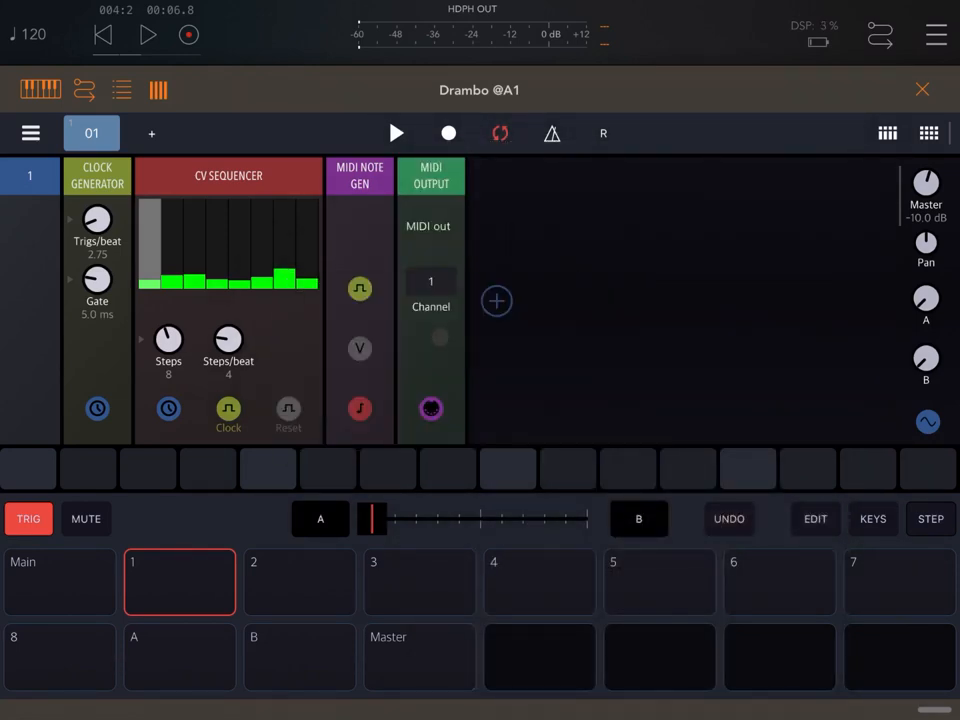
{"action": "left_click", "coordinate": [431, 281]}
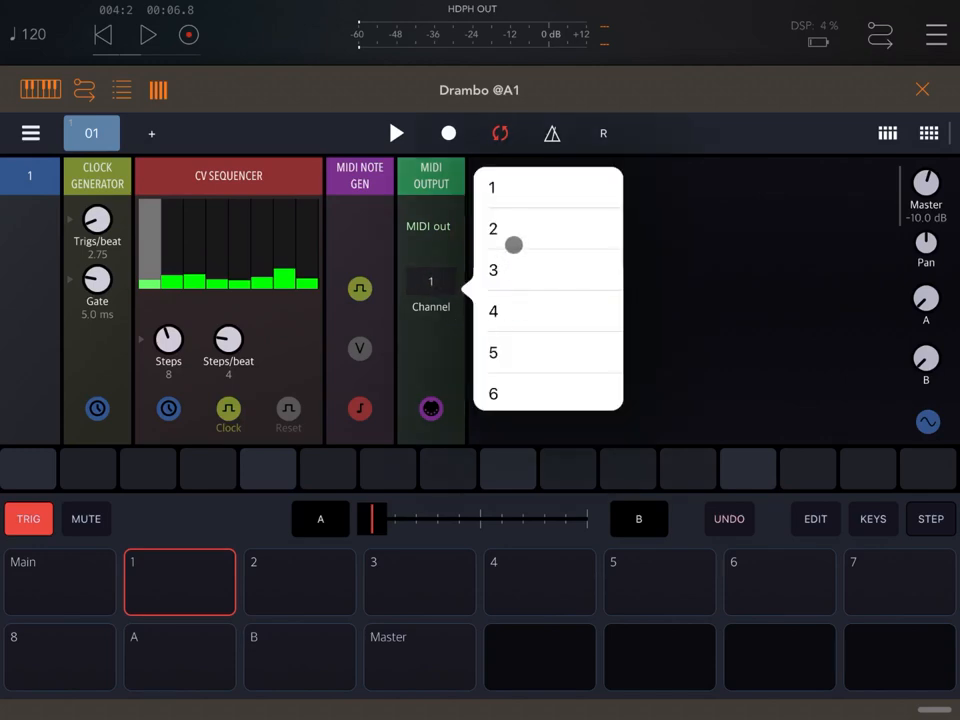
{"action": "left_click", "coordinate": [492, 228]}
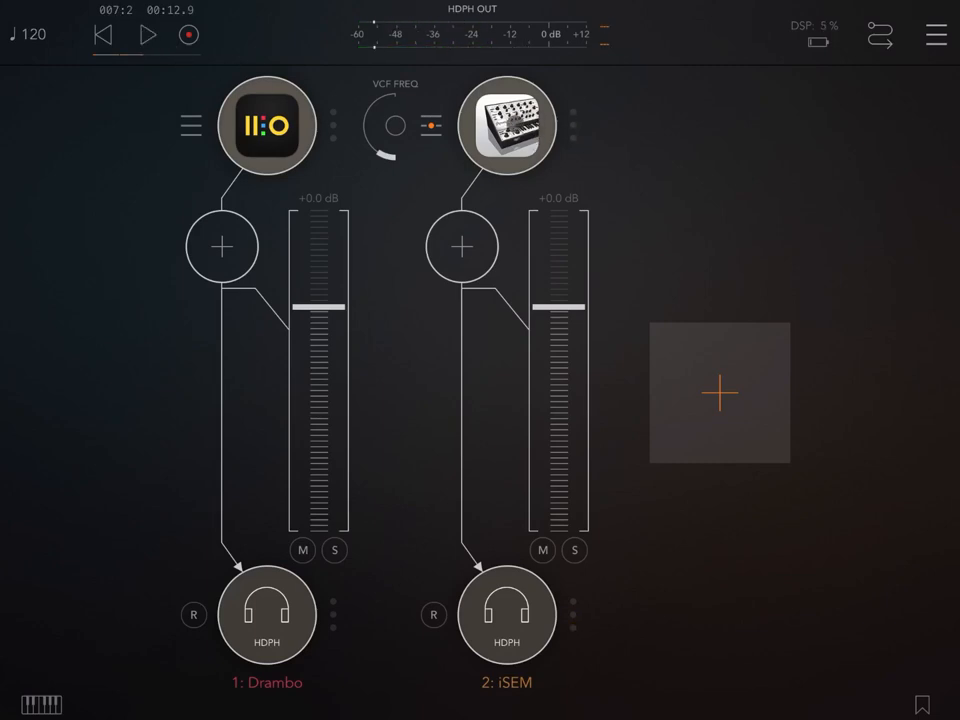
- Open Drambo's window from its node icon in the AUM mixer
{"action": "left_click", "coordinate": [266, 125]}
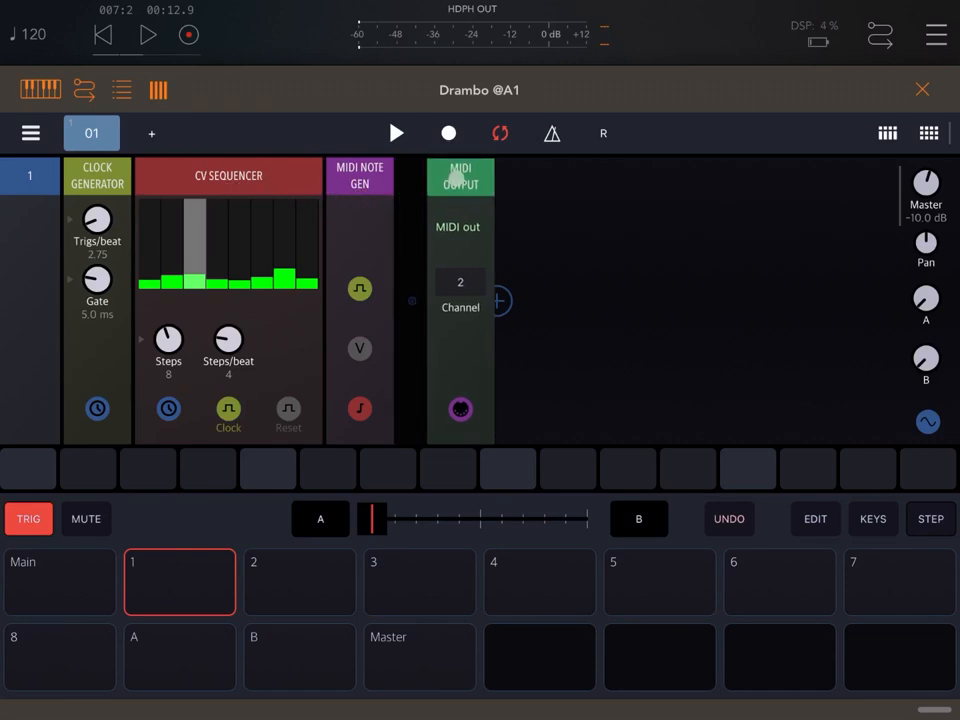
- Add MIDI Chance and Transpose, set interval 2, remove Chance, then add MIDI output
{"action": "left_click", "coordinate": [497, 300]}
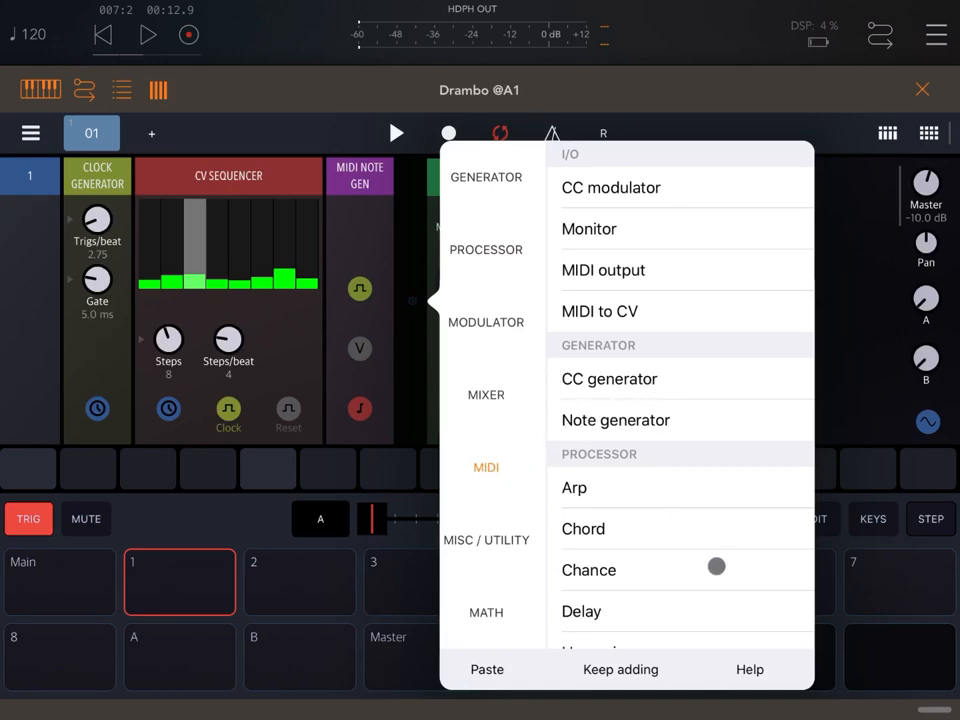
{"action": "left_click", "coordinate": [603, 270]}
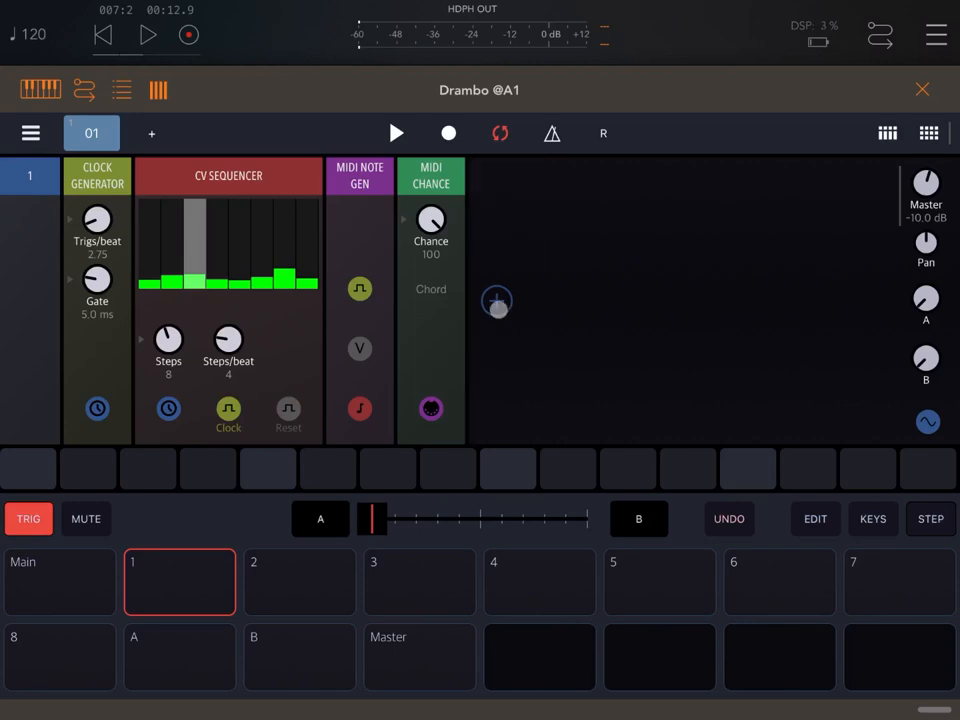
{"action": "left_click", "coordinate": [497, 301]}
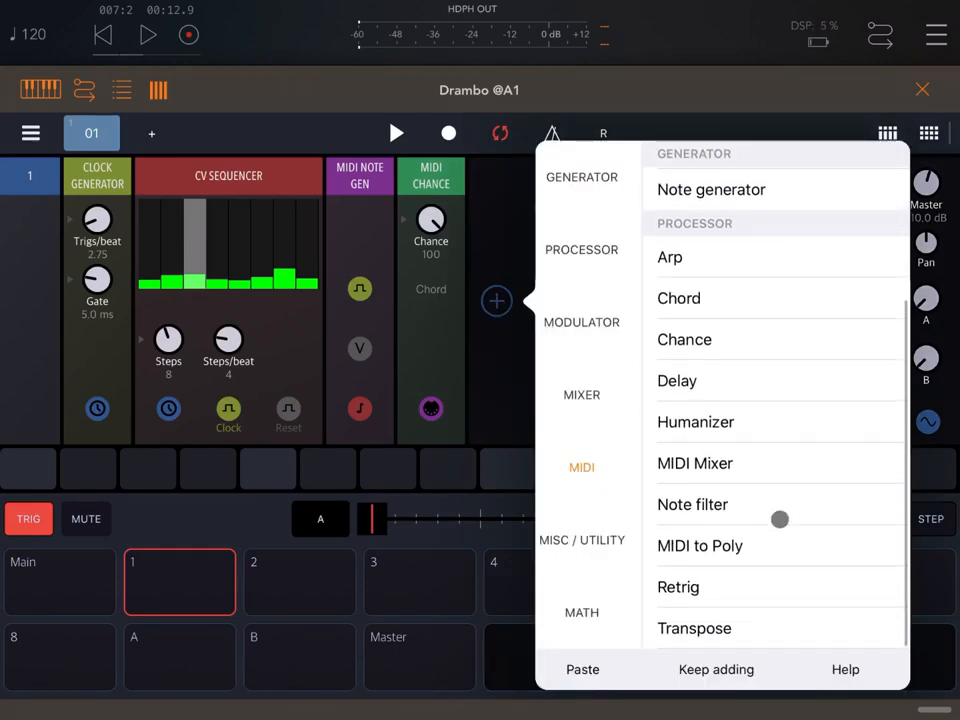
{"action": "left_click", "coordinate": [694, 628]}
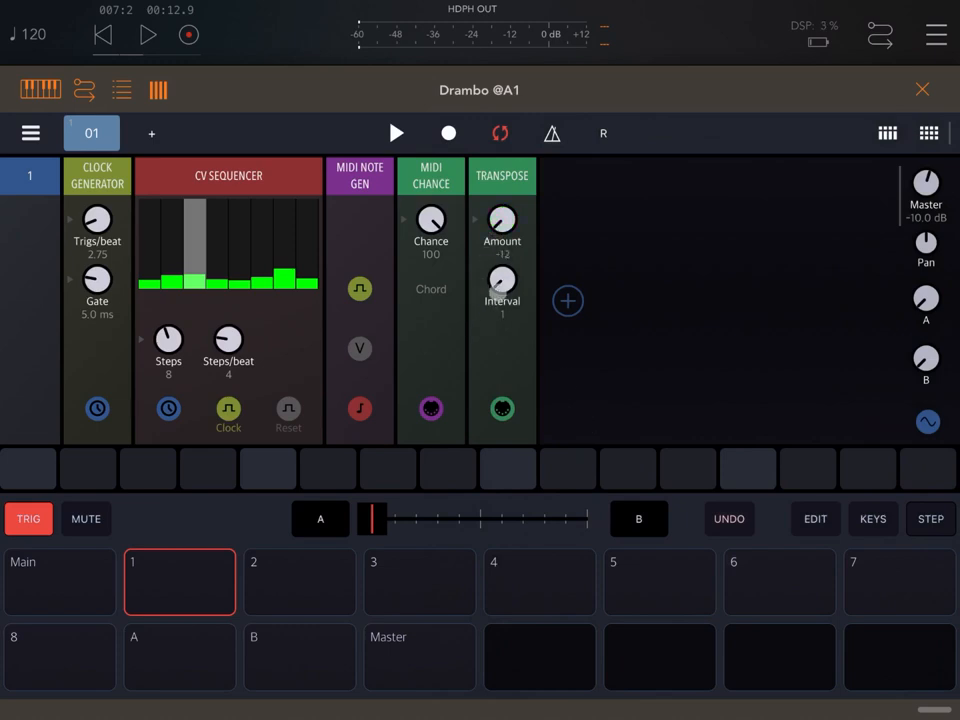
{"action": "left_click_drag", "start_coordinate": [502, 280], "coordinate": [502, 250]}
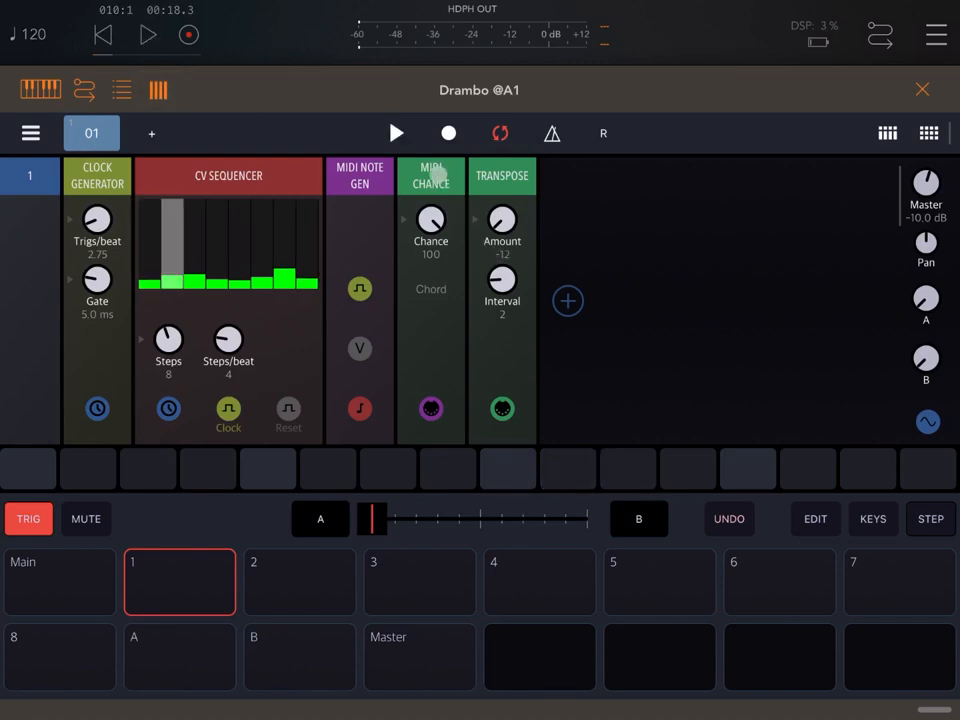
{"action": "left_click", "coordinate": [567, 301]}
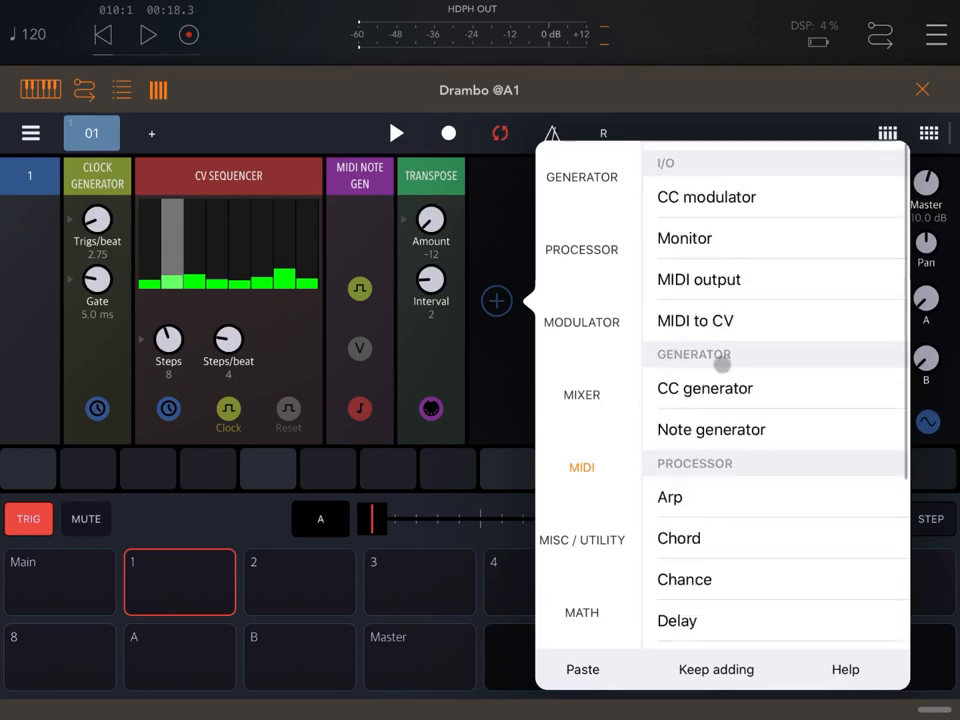
{"action": "left_click", "coordinate": [699, 279]}
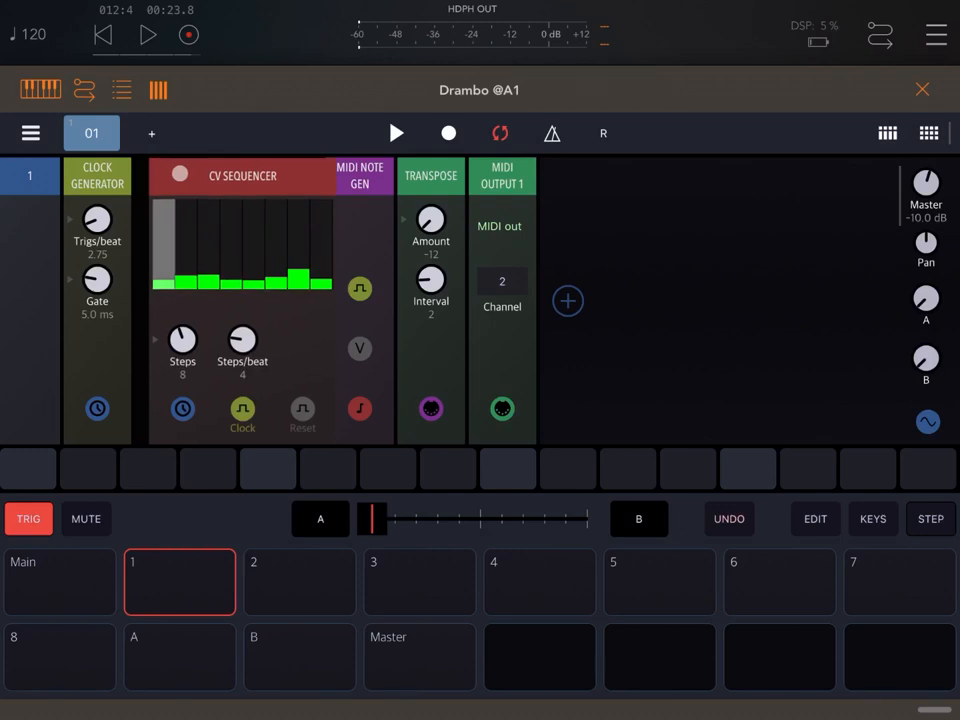
- Insert a Gate+Velocity Sequencer after the clock generator and draw in its gate steps
{"action": "left_click", "coordinate": [567, 301]}
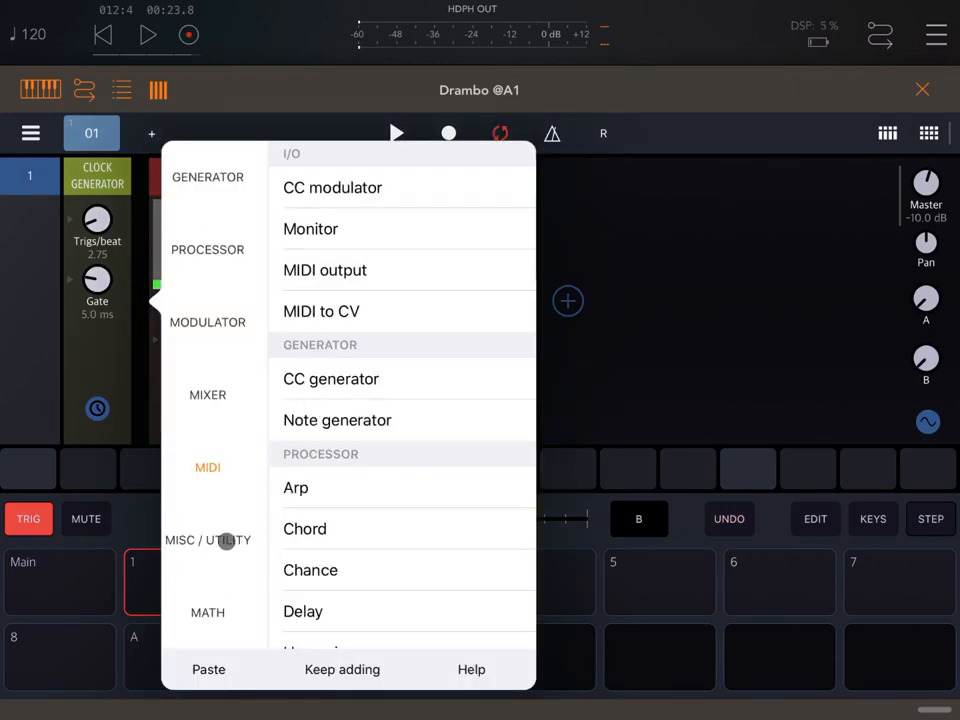
{"action": "left_click", "coordinate": [207, 540]}
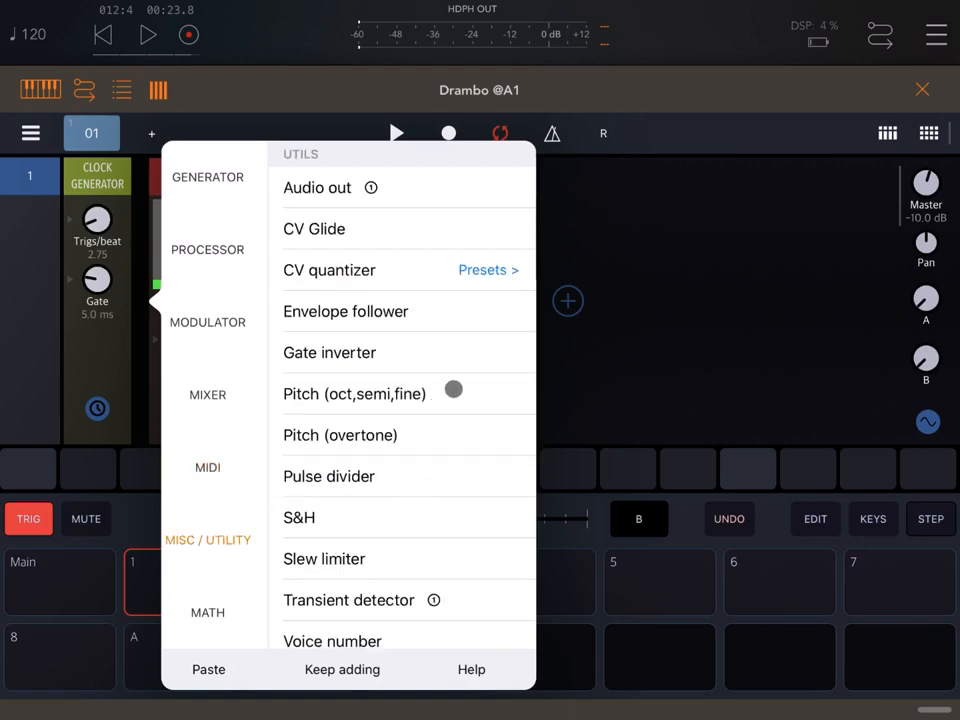
{"action": "scroll", "scroll_direction": "down", "scroll_amount": 3}
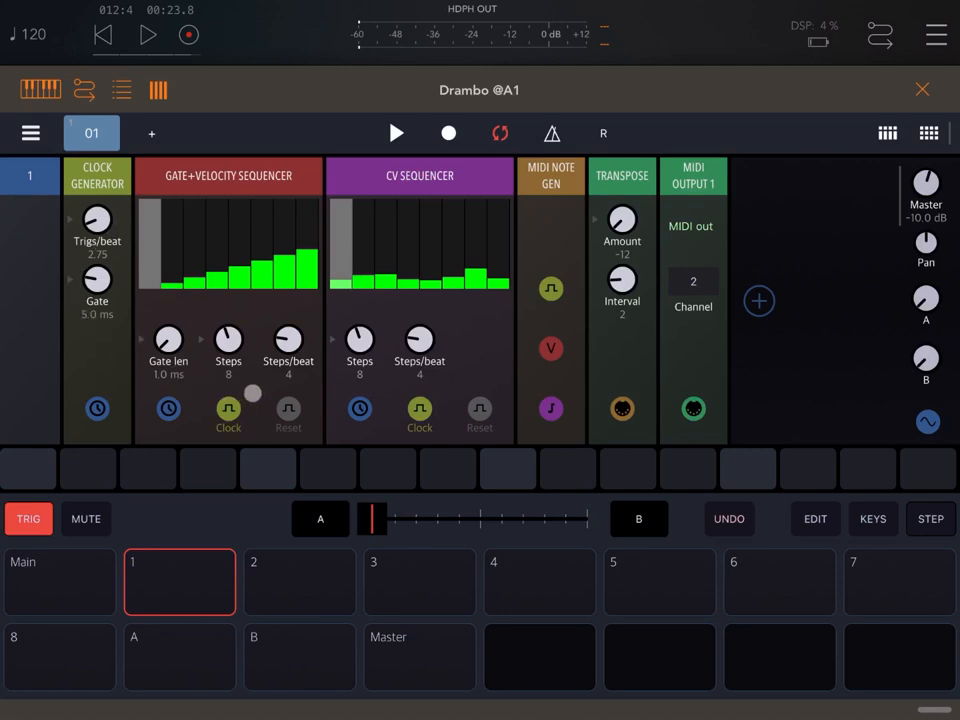
{"action": "left_click_drag", "start_coordinate": [252, 393], "coordinate": [227, 242]}
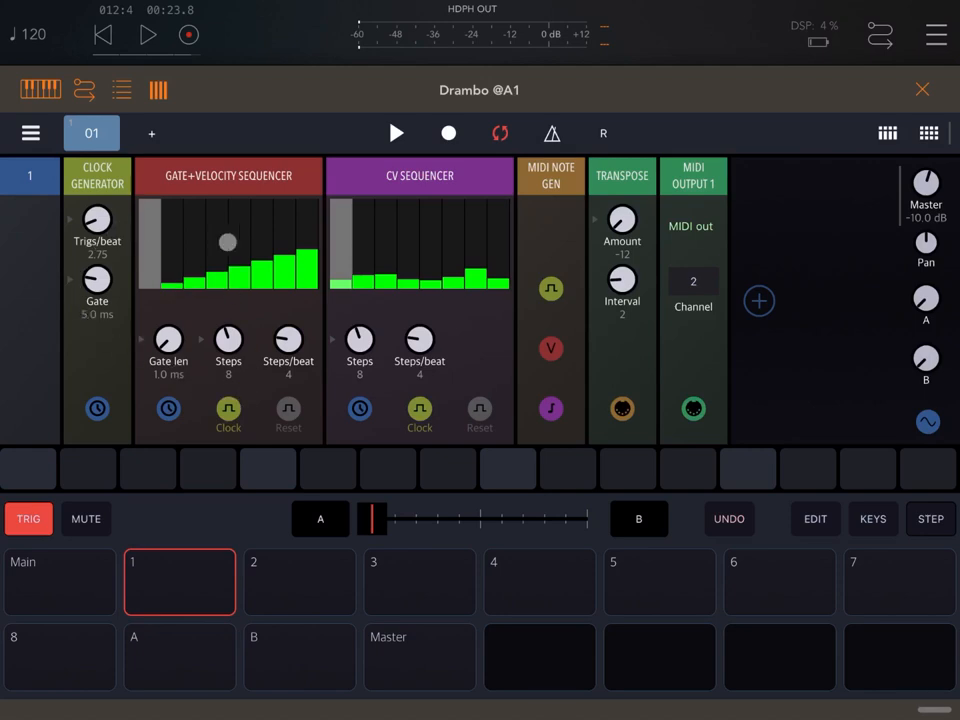
{"action": "left_click_drag", "start_coordinate": [227, 242], "coordinate": [141, 253]}
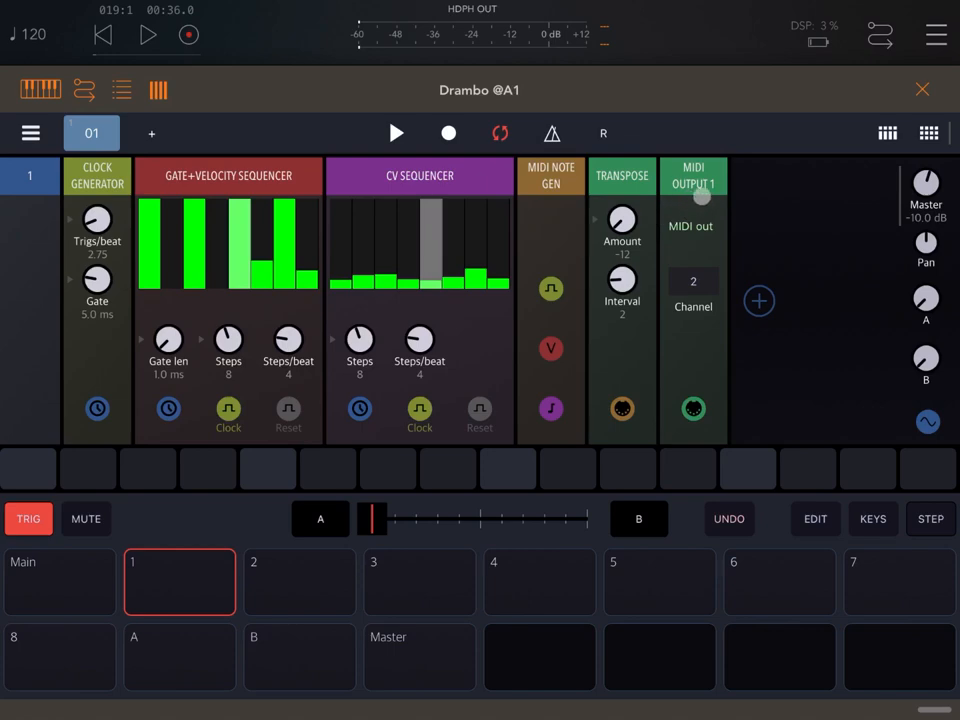
- Close Drambo's window to return to the AUM mixer
{"action": "left_click", "coordinate": [921, 89]}
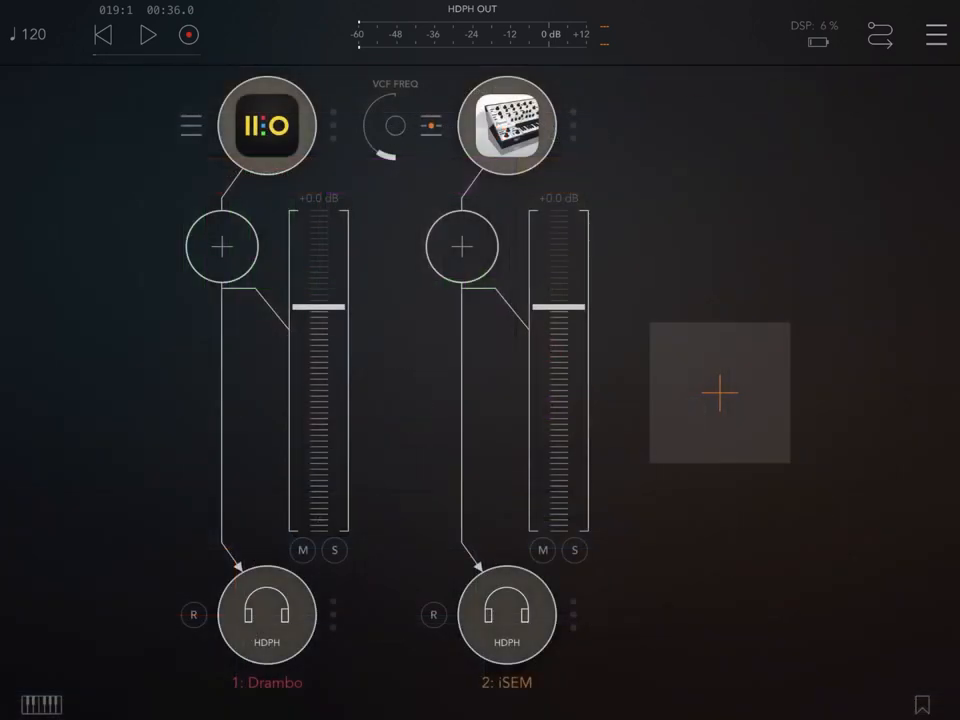